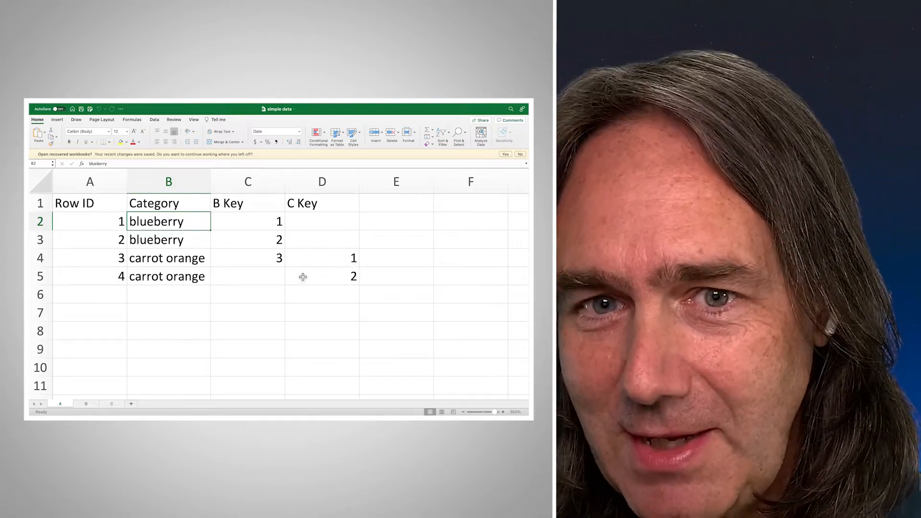
Compare the A, B and C sheets, checking the key values that link them
click(86, 404)
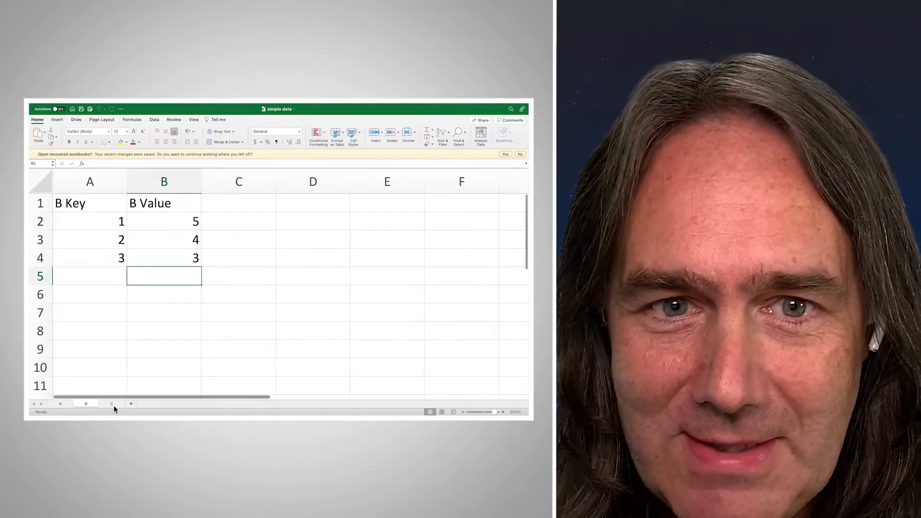
click(112, 403)
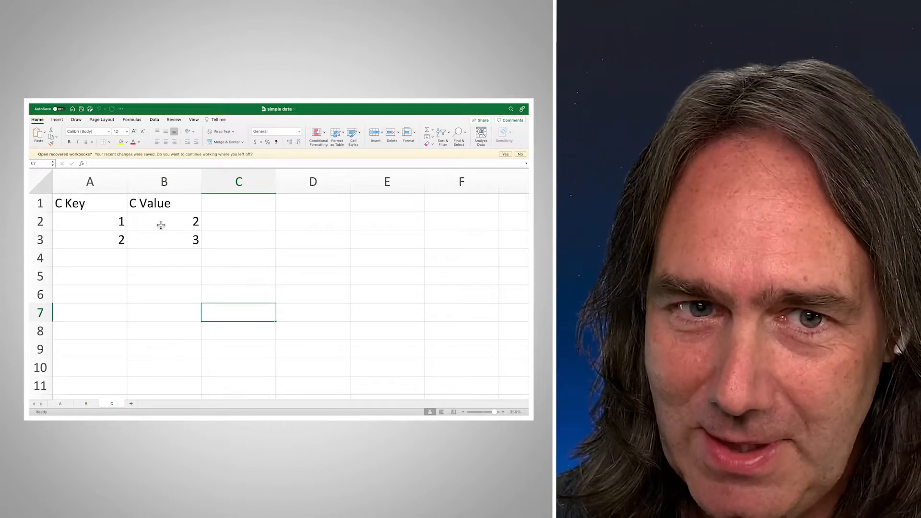
click(86, 404)
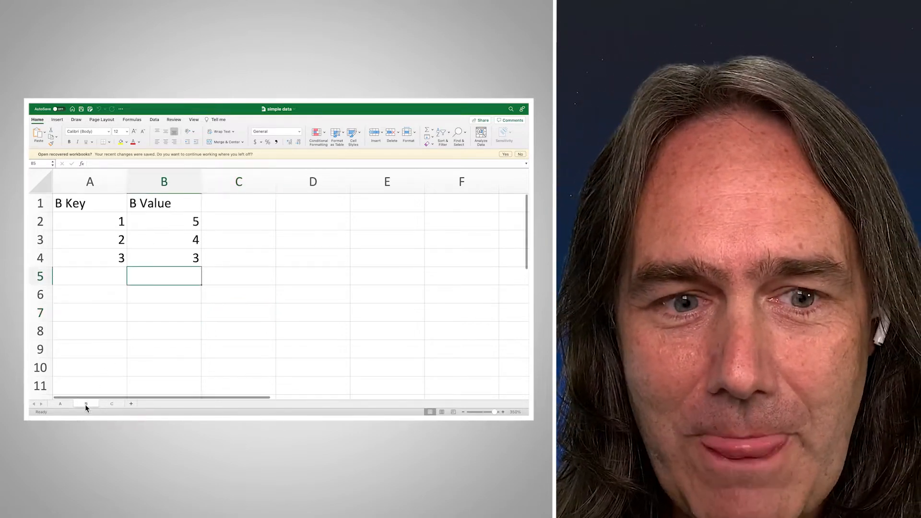
click(60, 403)
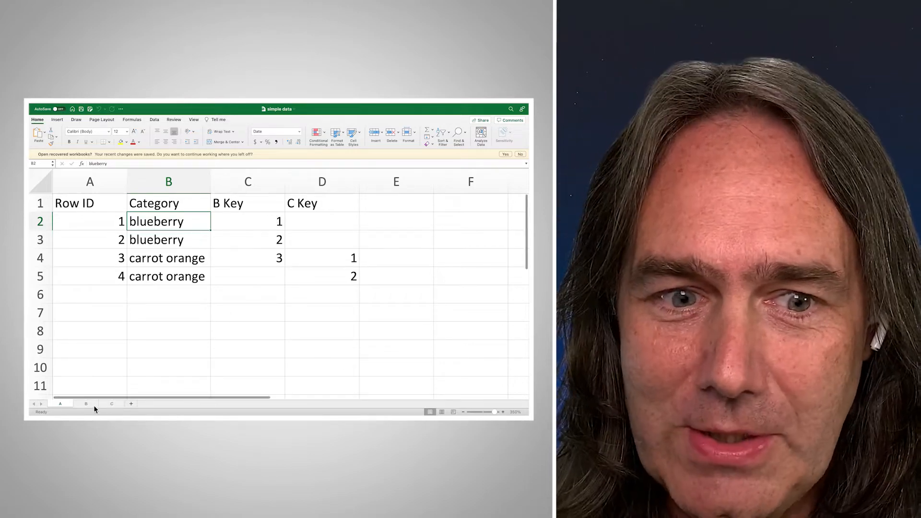
click(86, 403)
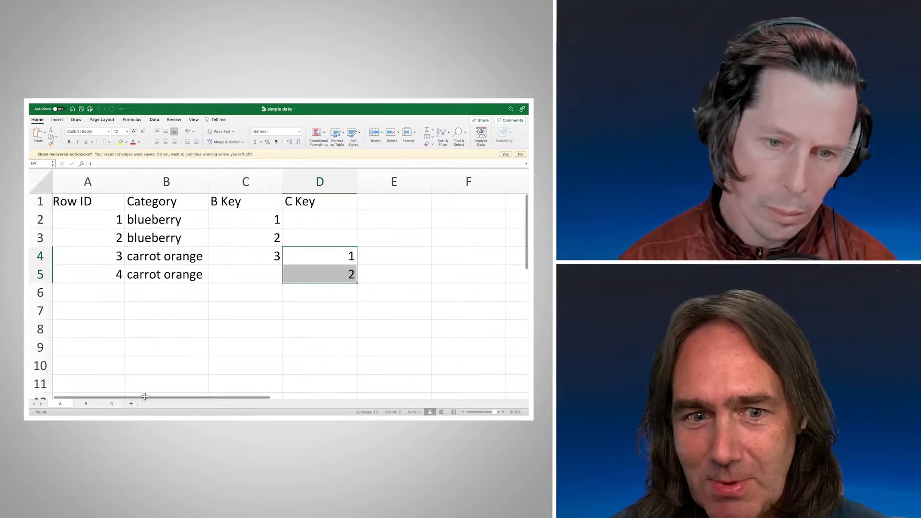
click(112, 404)
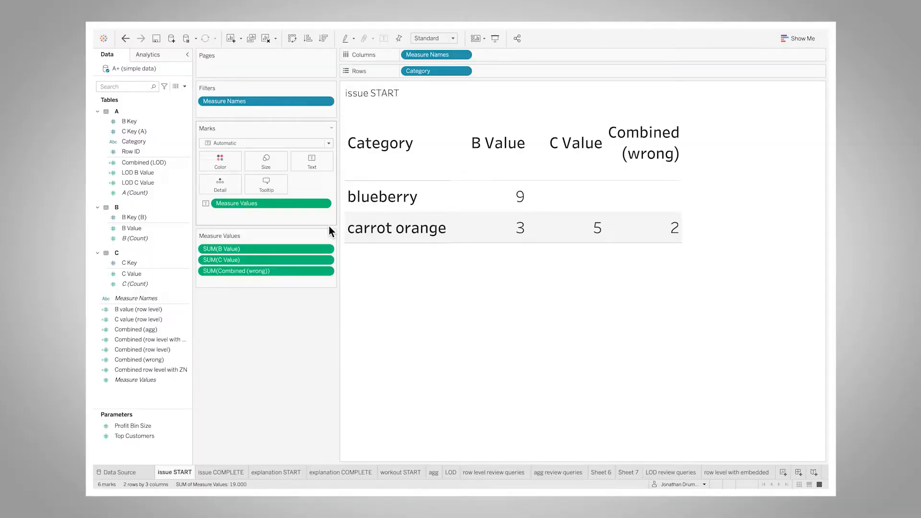
mouse_move(511, 197)
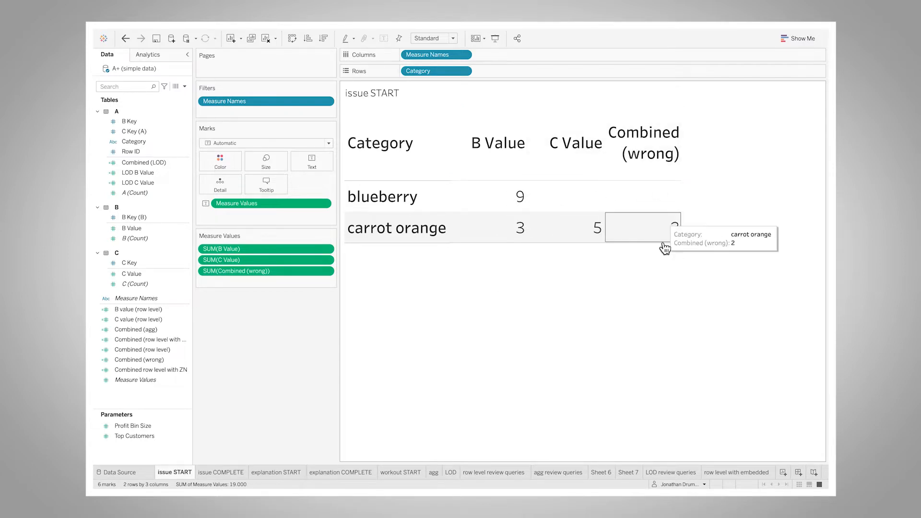
mouse_move(277, 383)
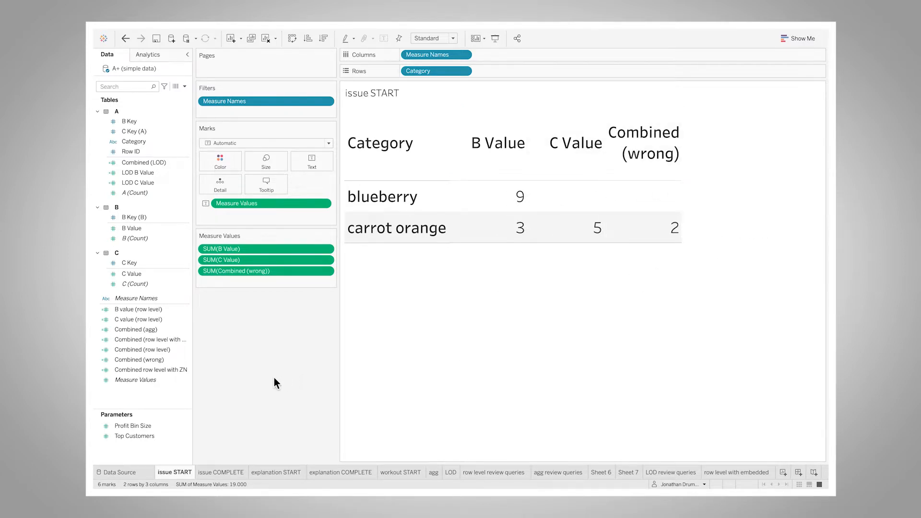
Edit the Combined (wrong) field to reveal IF Category = "blueberry" THEN B Value ELSE C Value
right_click(143, 359)
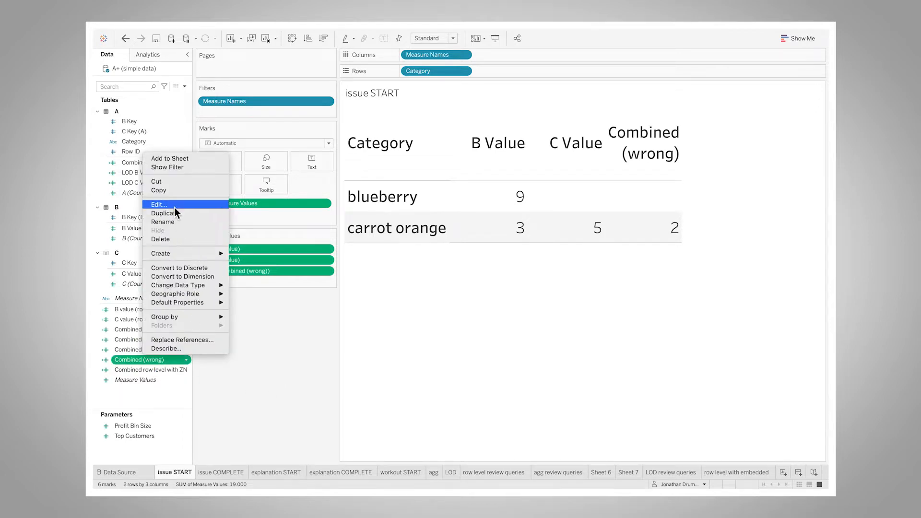
click(157, 205)
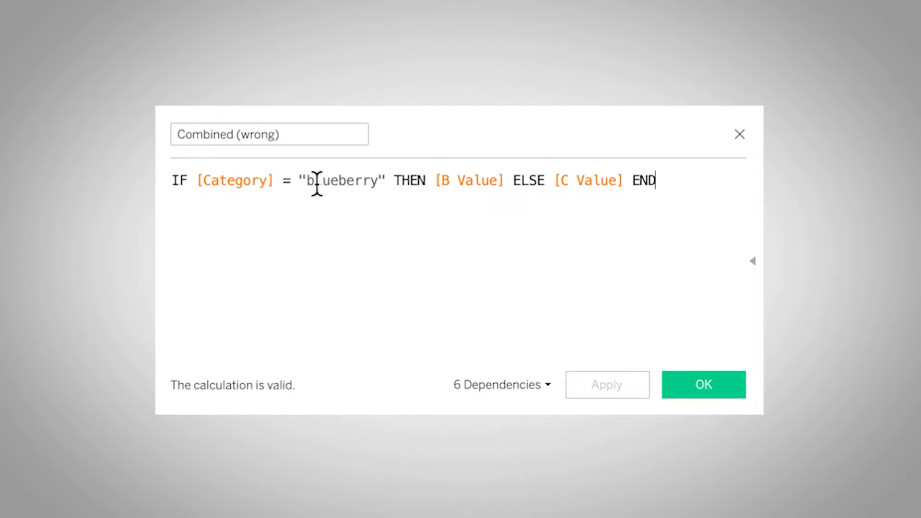
mouse_move(531, 194)
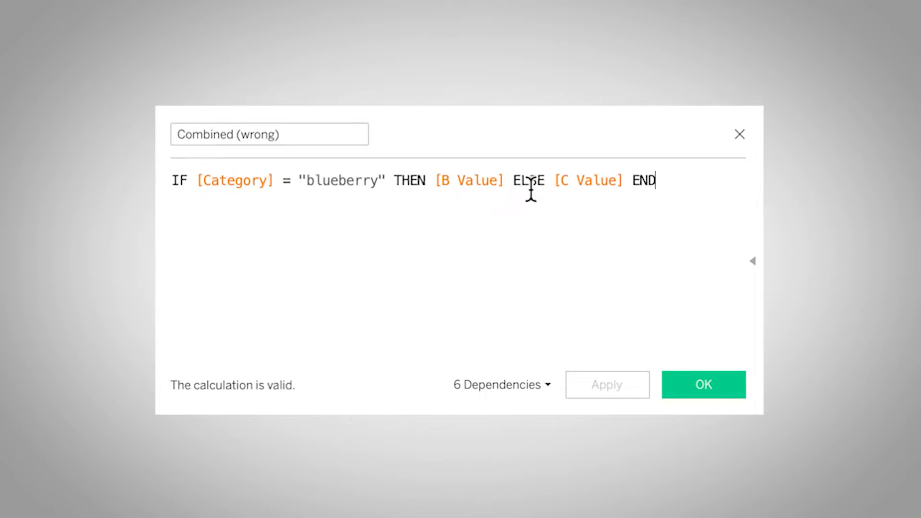
mouse_move(670, 182)
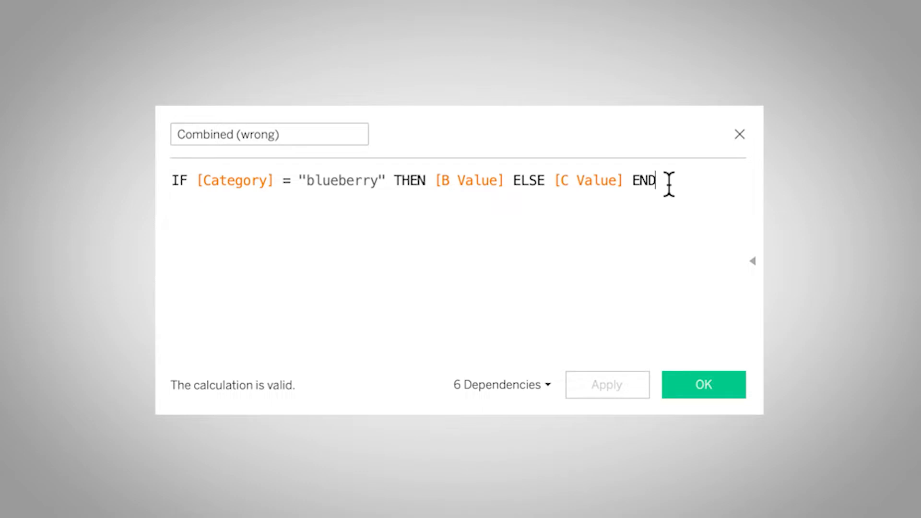
mouse_move(525, 181)
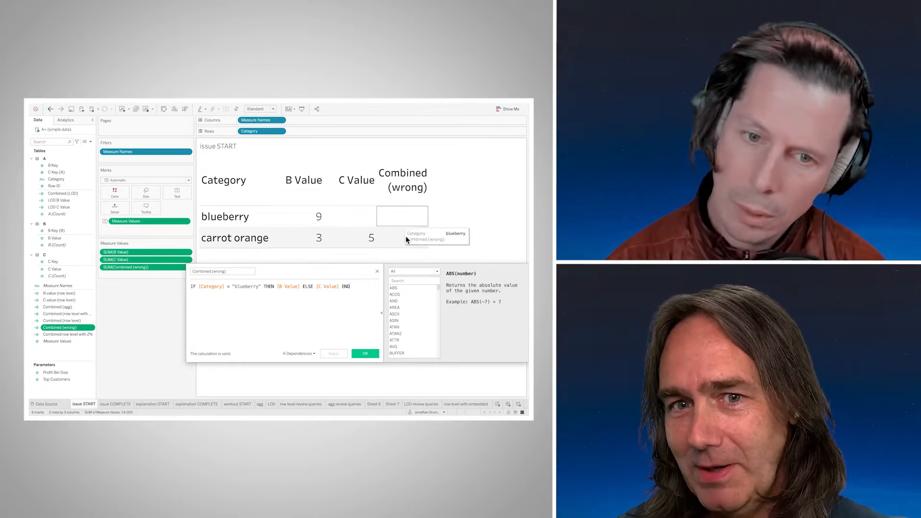
mouse_move(402, 238)
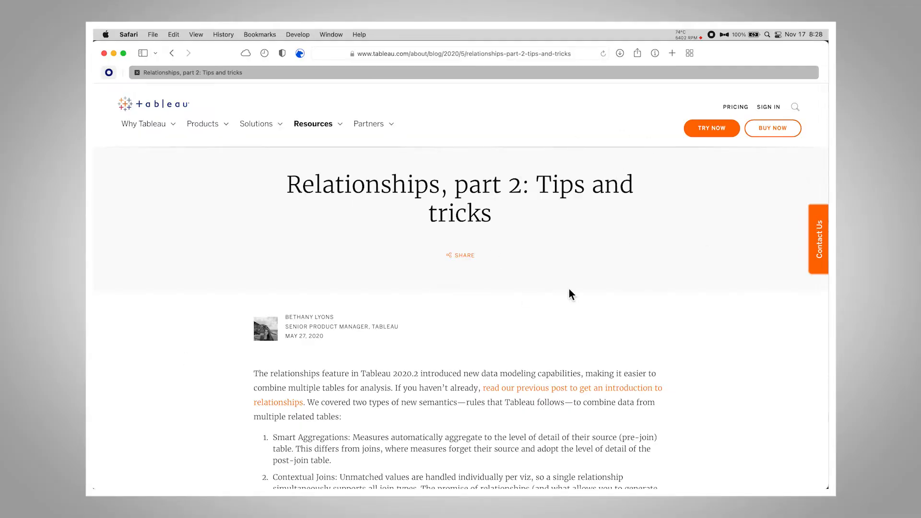
mouse_move(584, 315)
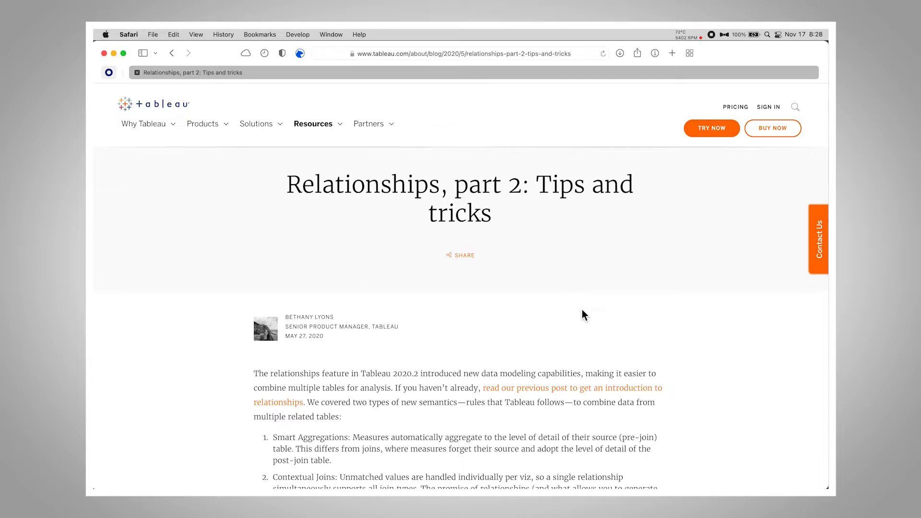
Scroll the relationships article to the inner-joins tip and note the ISNULL example
scroll(down, 3)
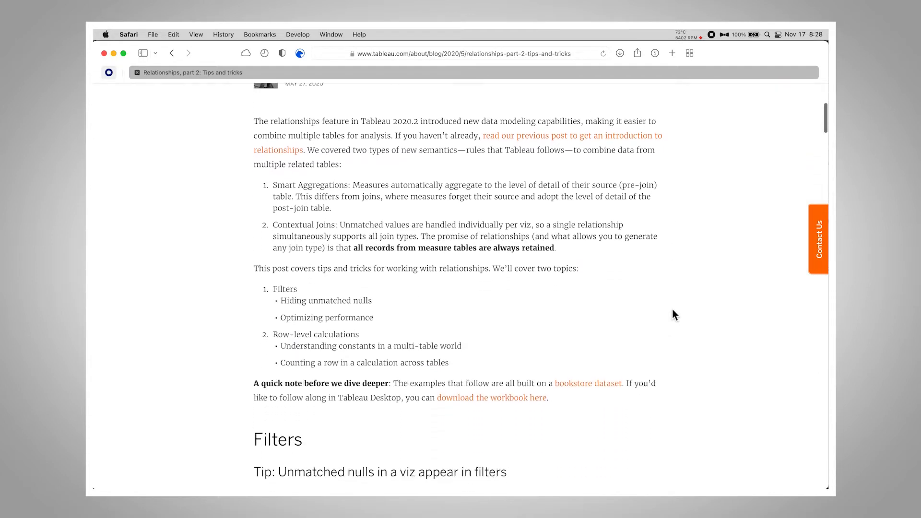
scroll(down, 3)
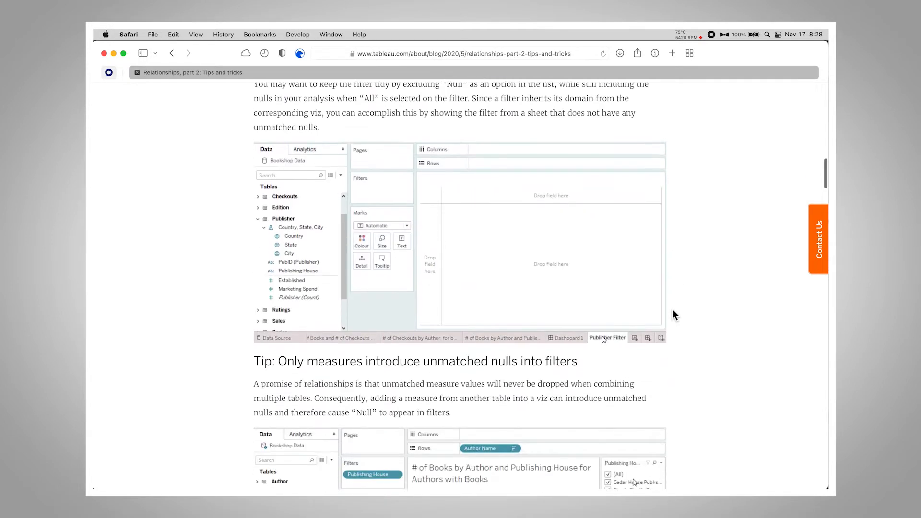
scroll(down, 3)
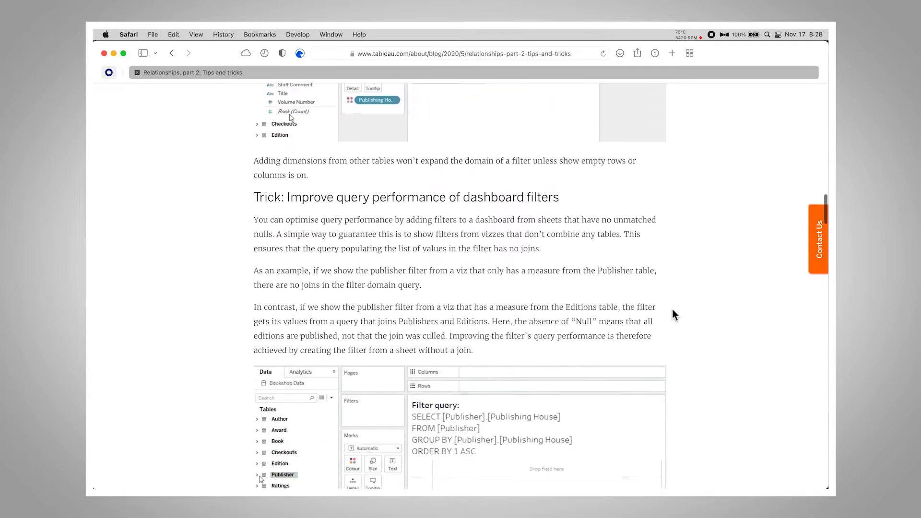
scroll(down, 3)
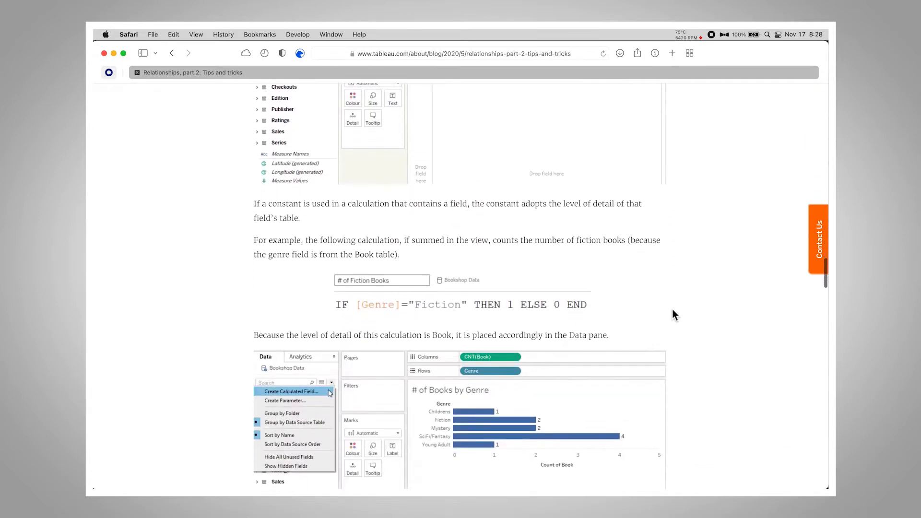
scroll(down, 3)
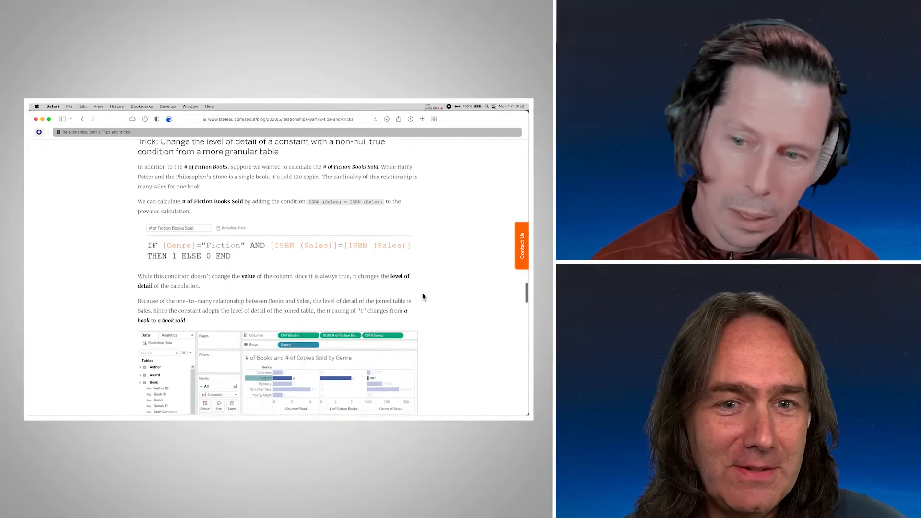
scroll(down, 3)
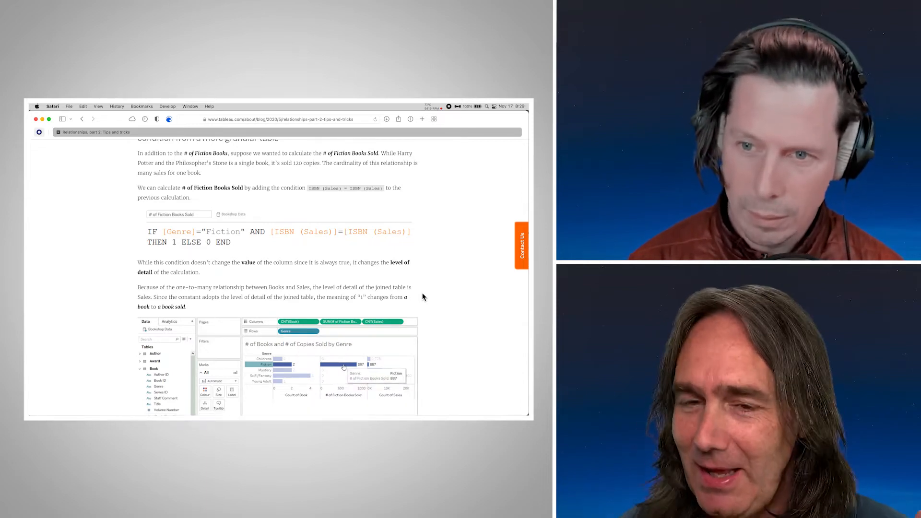
scroll(down, 3)
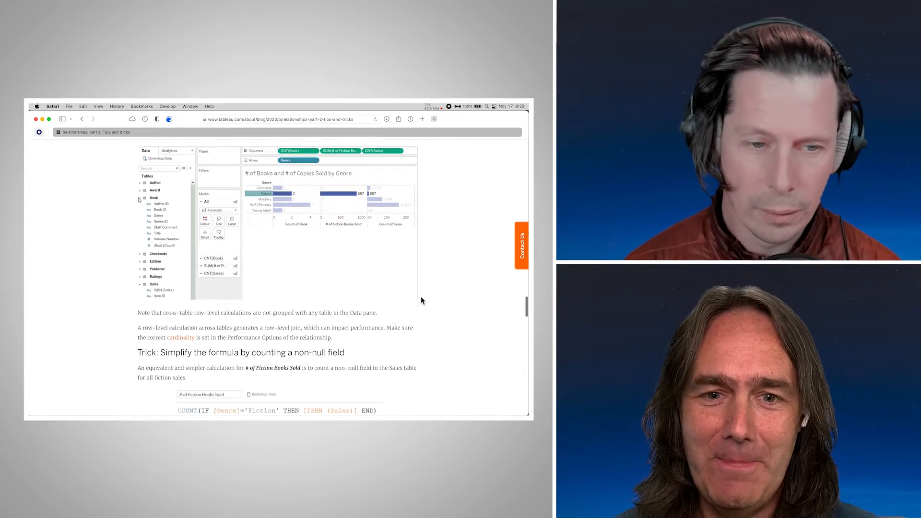
scroll(down, 3)
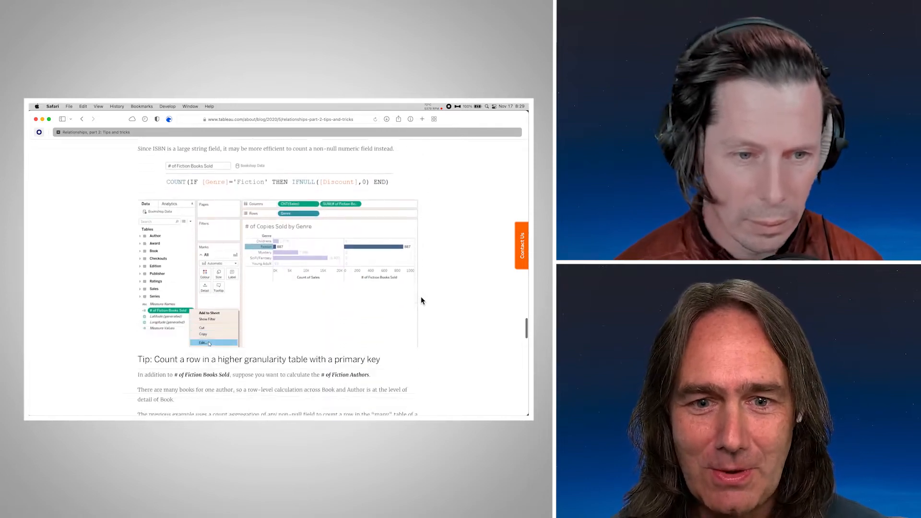
scroll(down, 3)
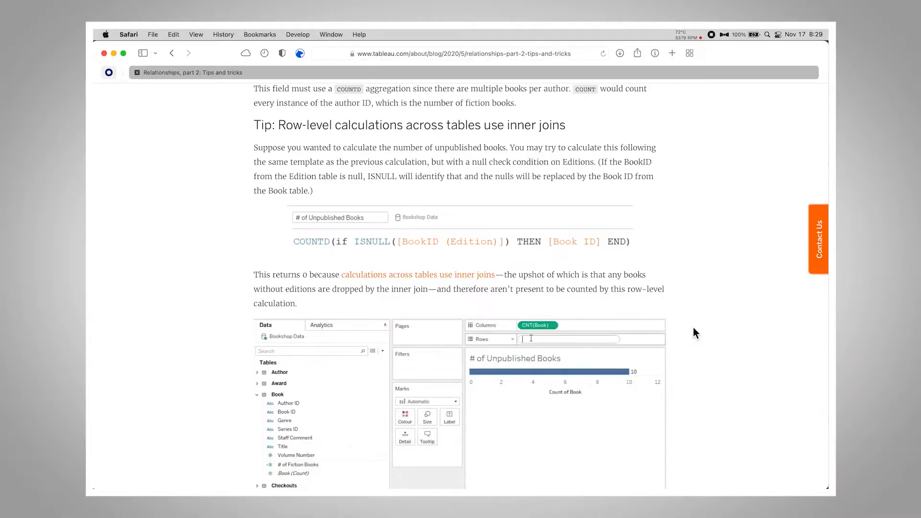
text(ISNULL(BO)
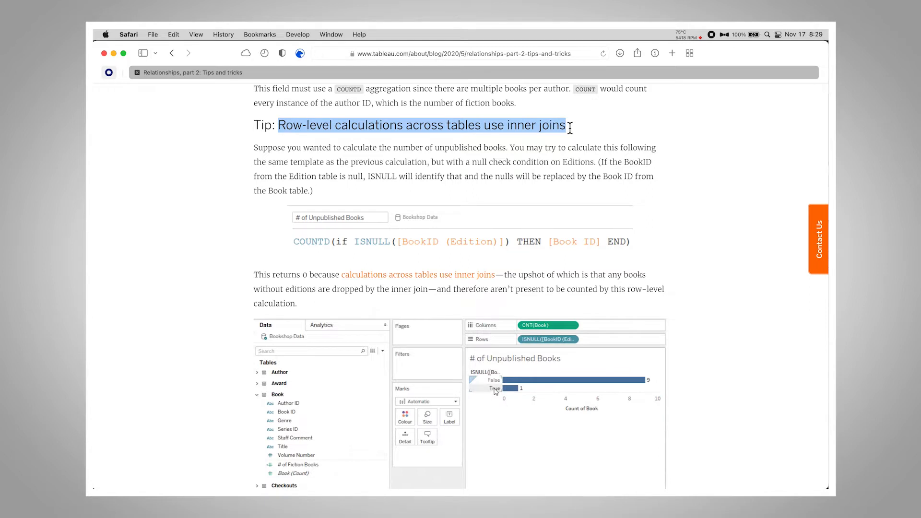
Return to Tableau with the Combined (wrong) editor over the issue START table
click(493, 388)
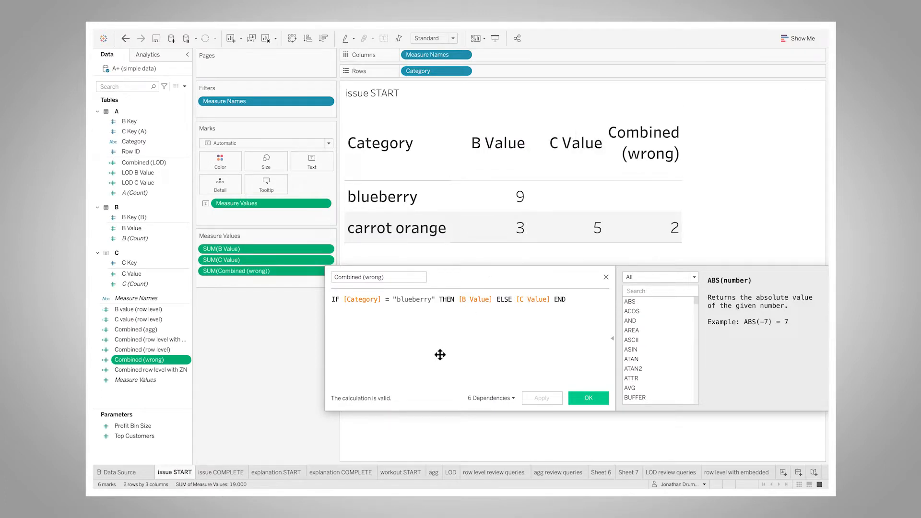
mouse_move(444, 350)
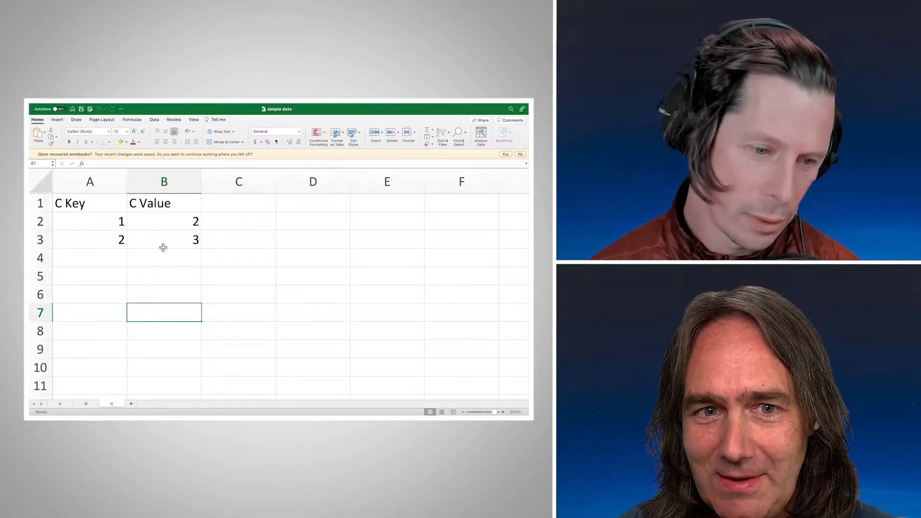
Switch to Excel sheet A and inspect carrot orange row 3 with B Key 3 and C Key 1
click(90, 222)
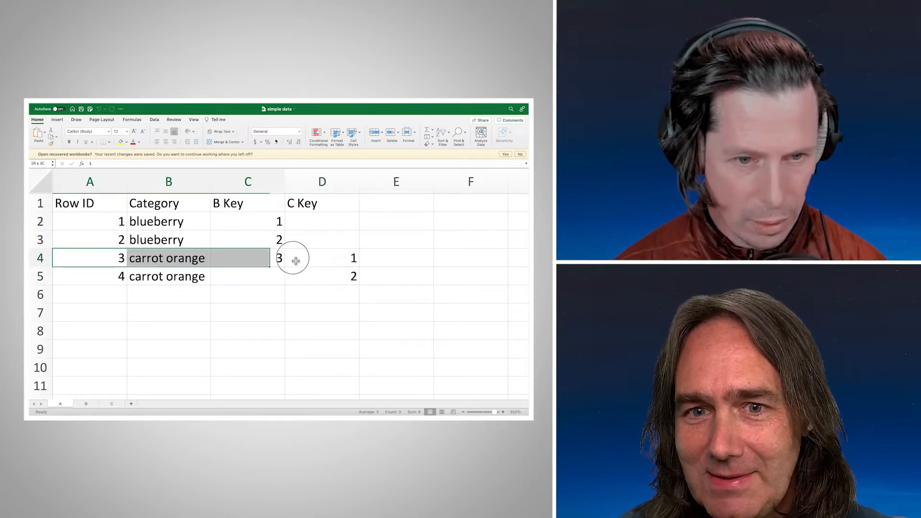
click(248, 258)
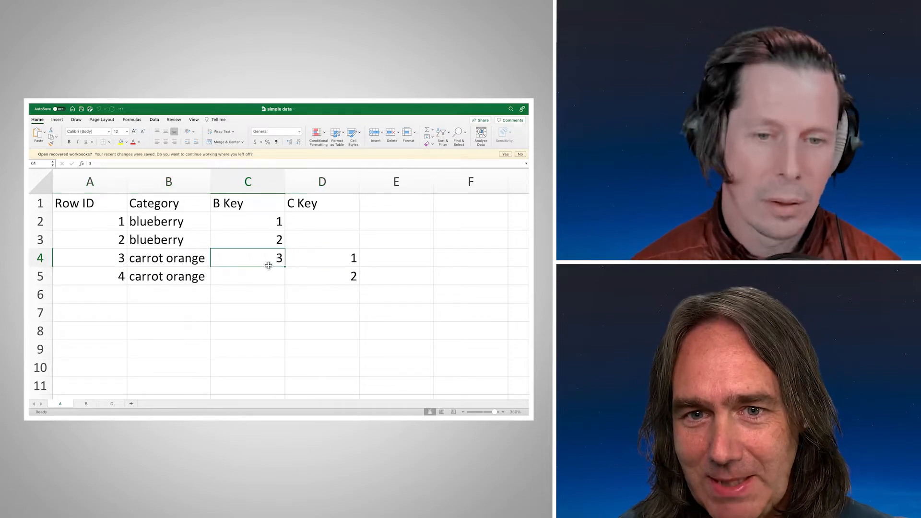
click(322, 258)
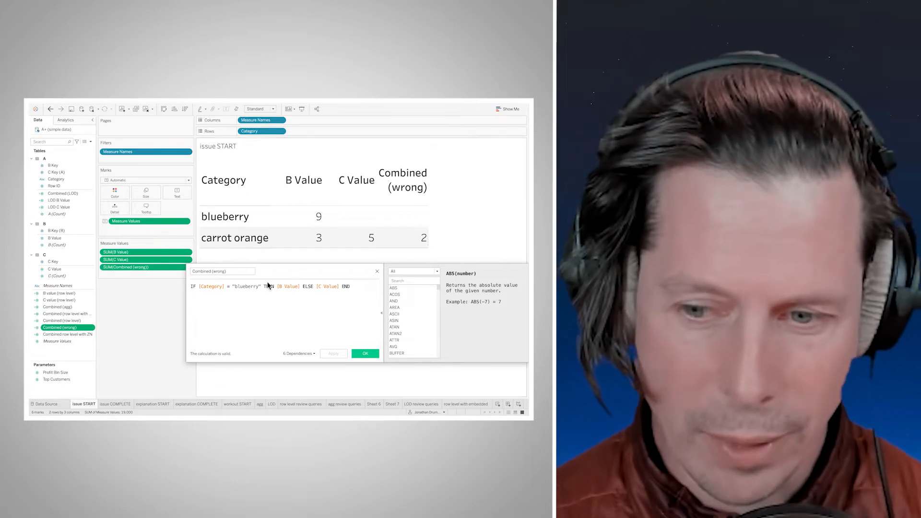
mouse_move(282, 271)
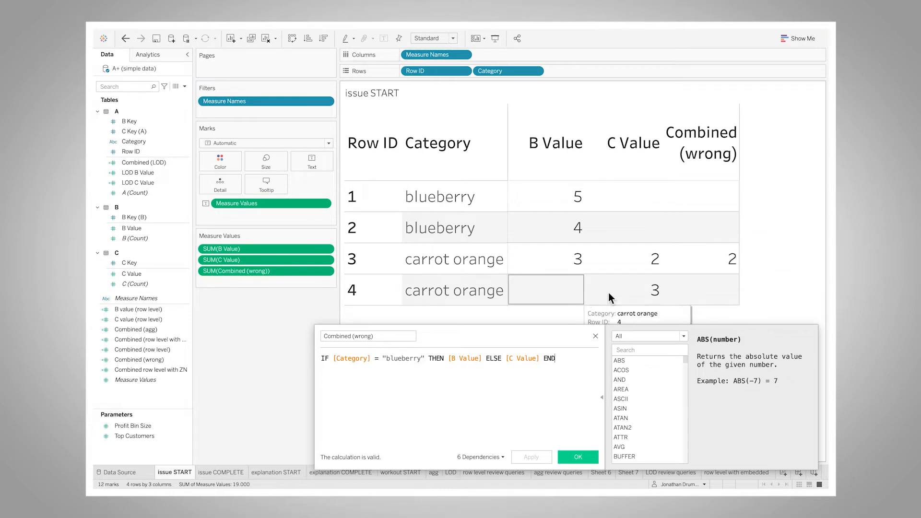
mouse_move(576, 303)
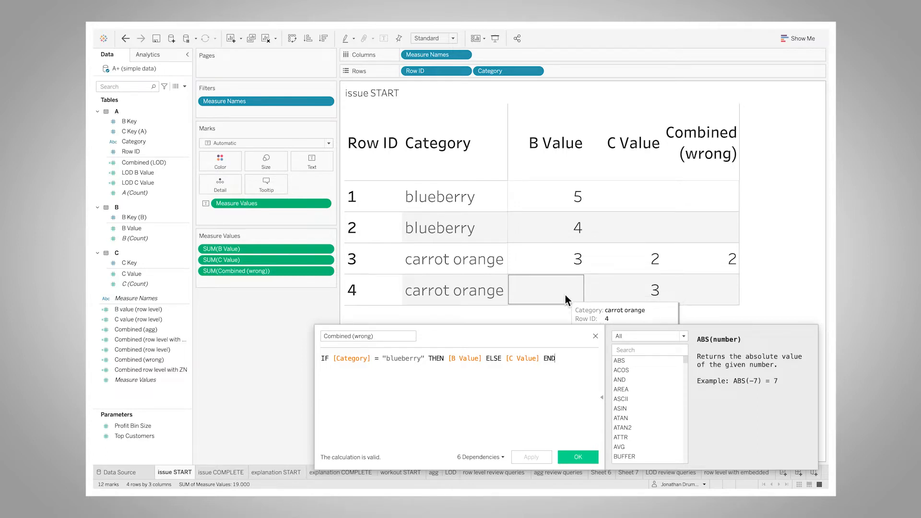
mouse_move(705, 266)
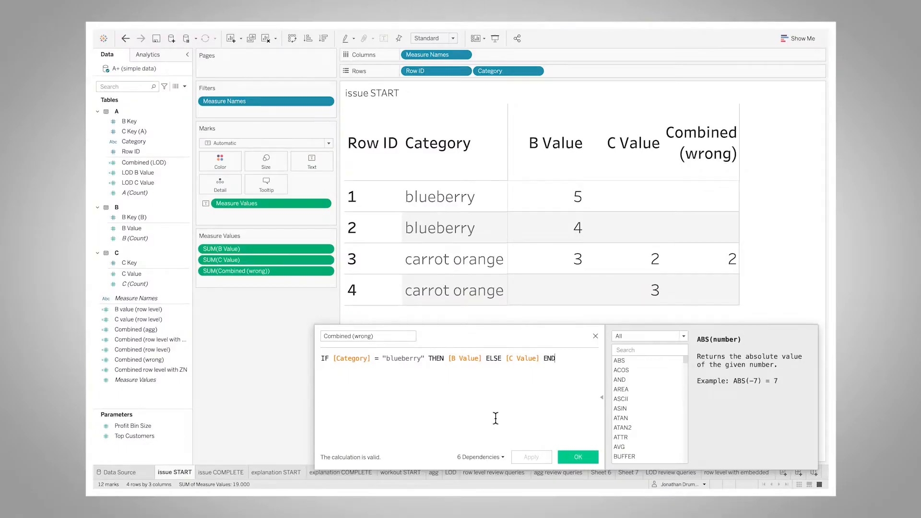
Close Combined (wrong) and edit Combined (row level): ZN(SUM B value) + ZN(SUM C value)
click(578, 457)
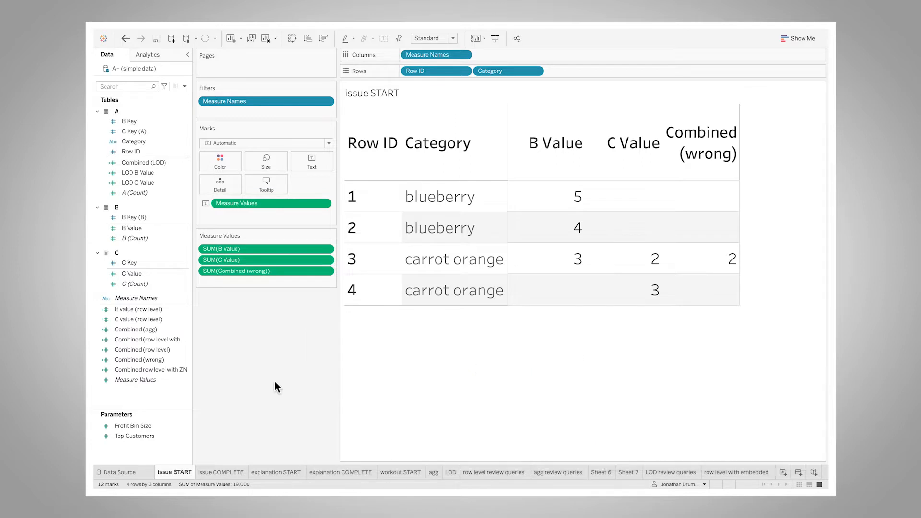
right_click(143, 350)
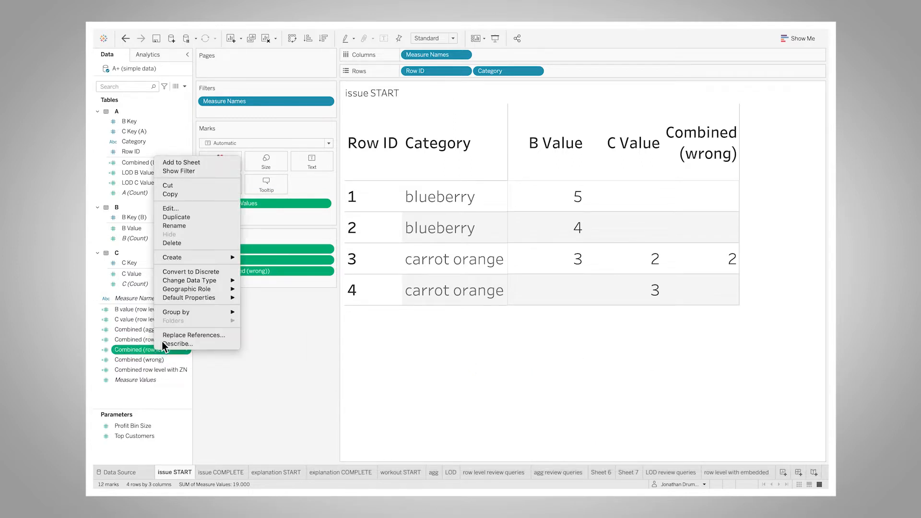
click(170, 209)
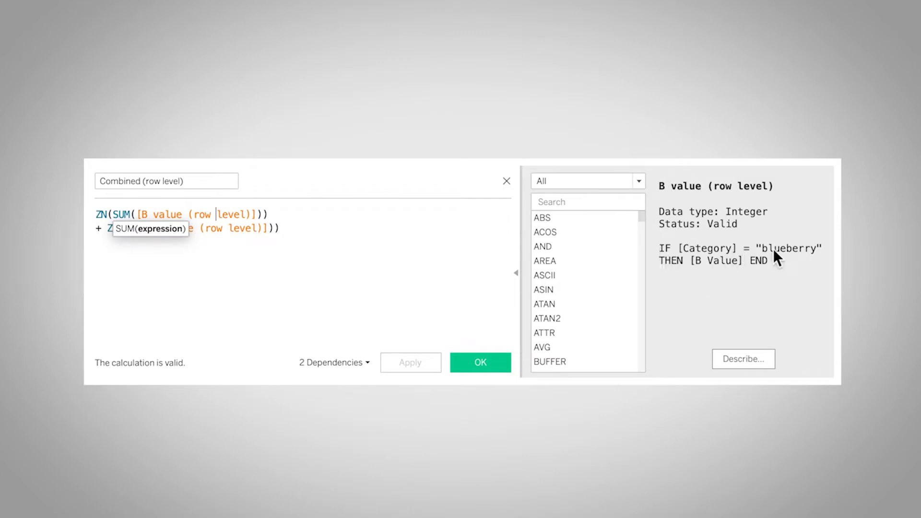
mouse_move(735, 275)
text( with embedded)
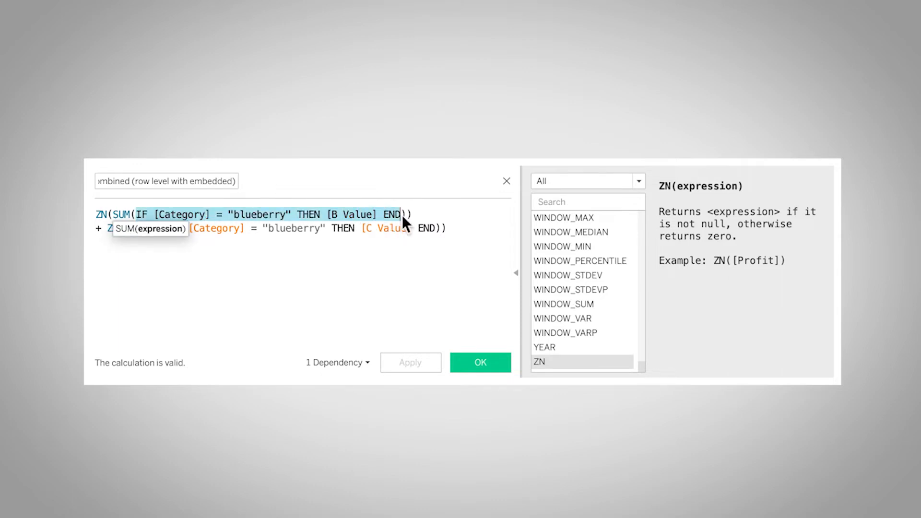
Add NOT to the second IF so C Value sums only for non-blueberry rows
text(NOT)
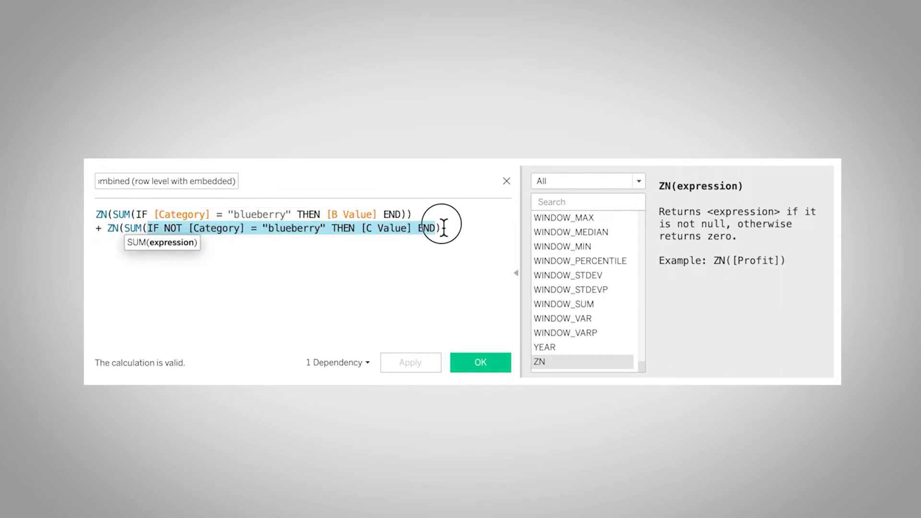